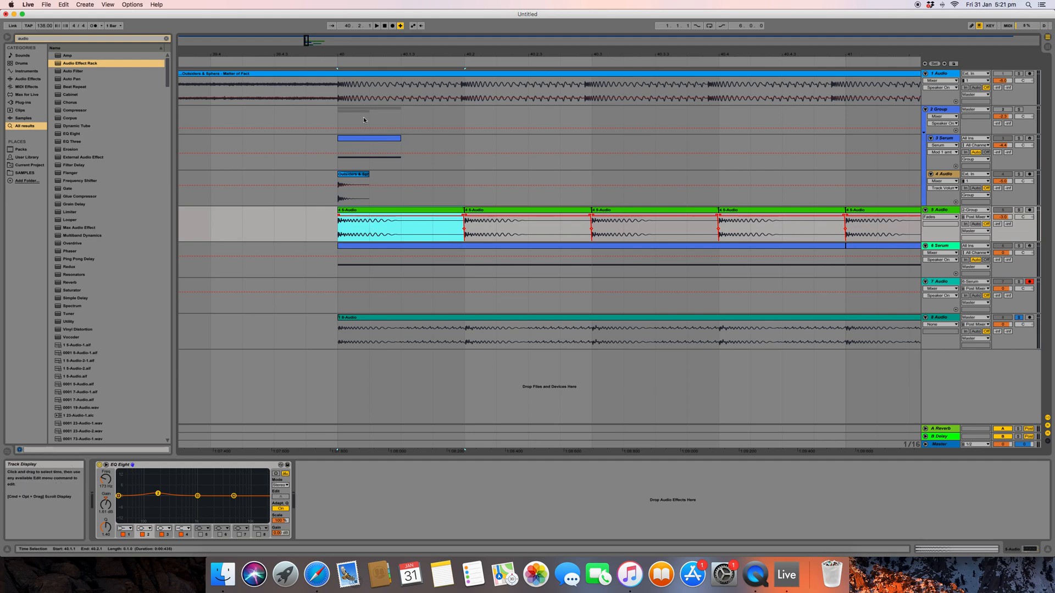
# Select the short clip on 4 Audio to show its EQ Eight in the Detail View.
pyautogui.doubleClick(369, 148)
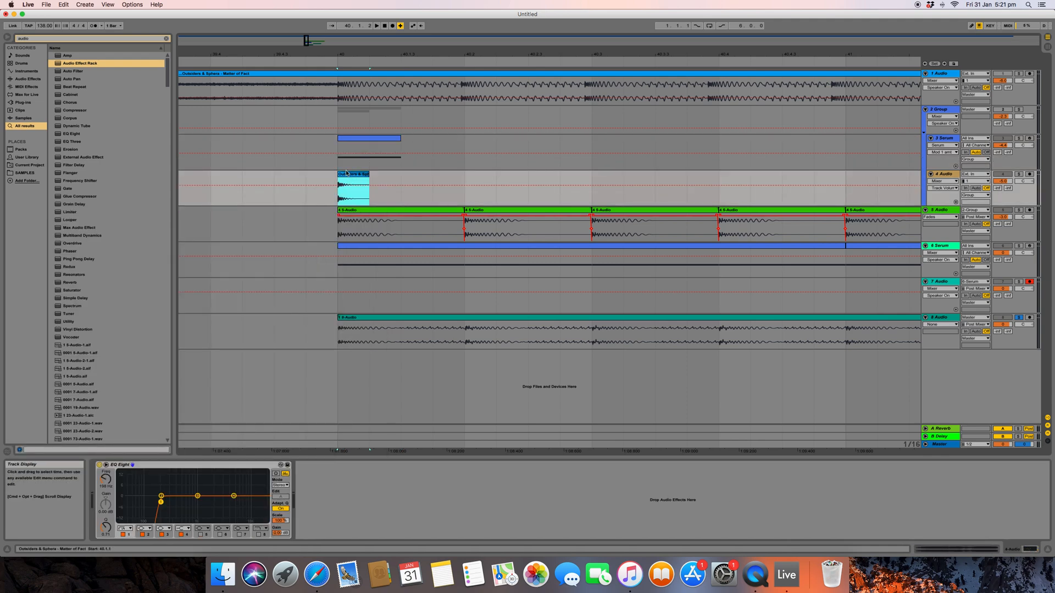
pyautogui.click(352, 174)
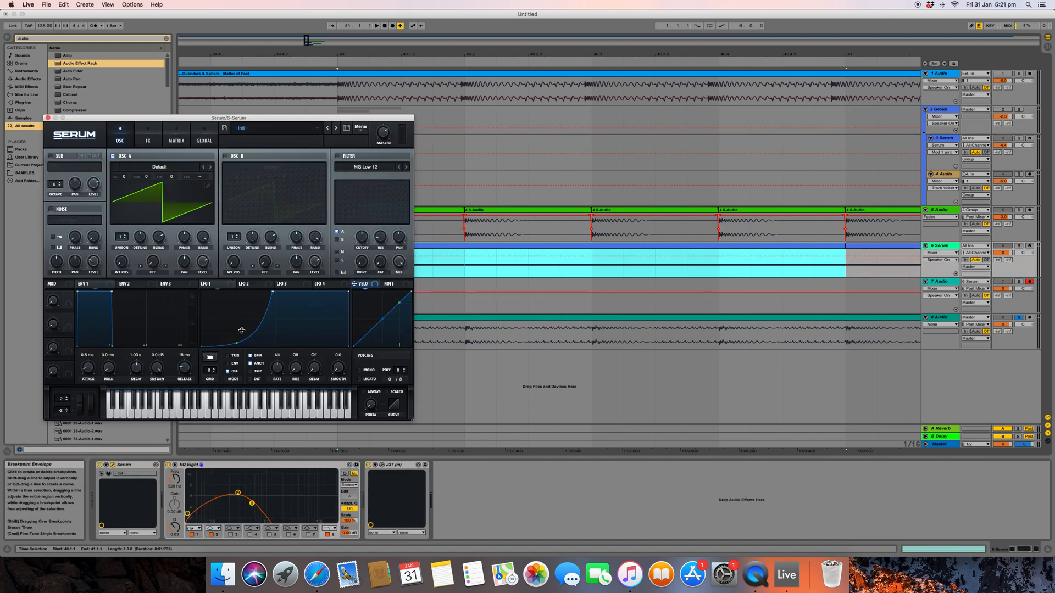
# Show Serum's LFO 1 and lower the filter cutoff to about 74 Hz.
pyautogui.click(207, 283)
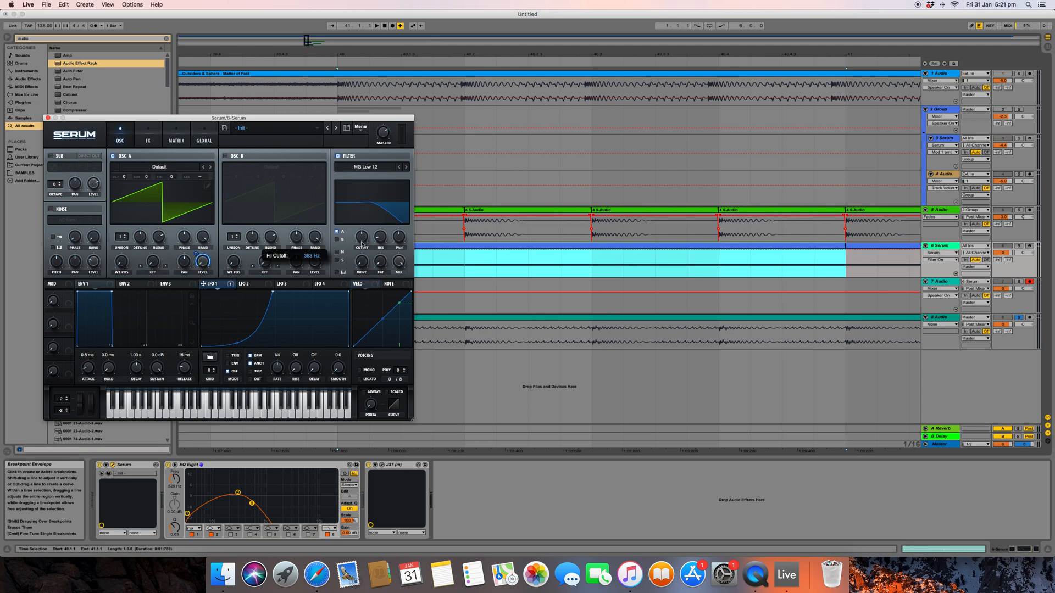
pyautogui.moveTo(361, 235); pyautogui.dragTo(361, 249)
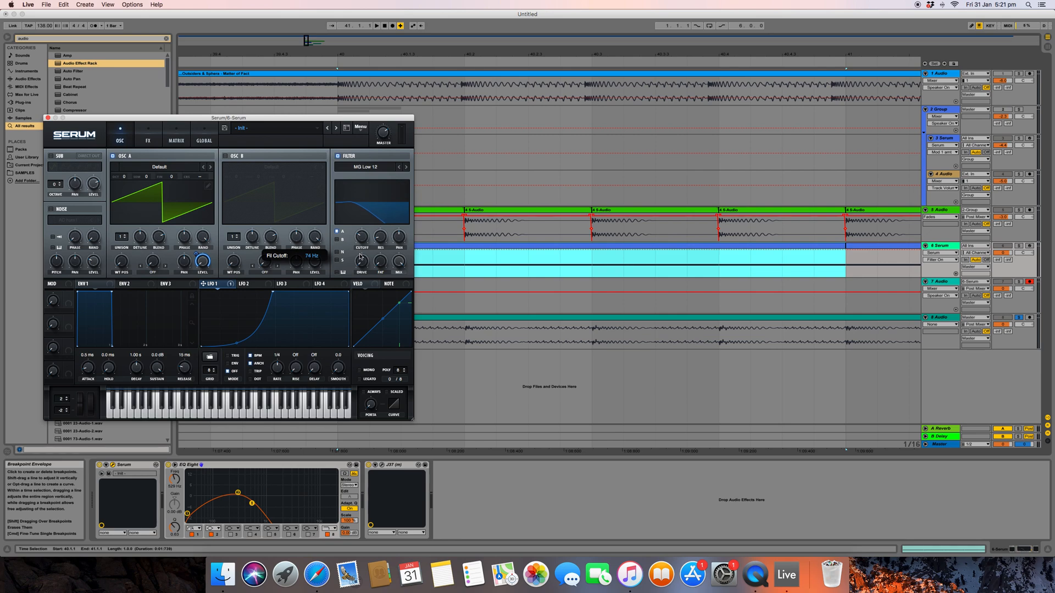
pyautogui.moveTo(361, 249)
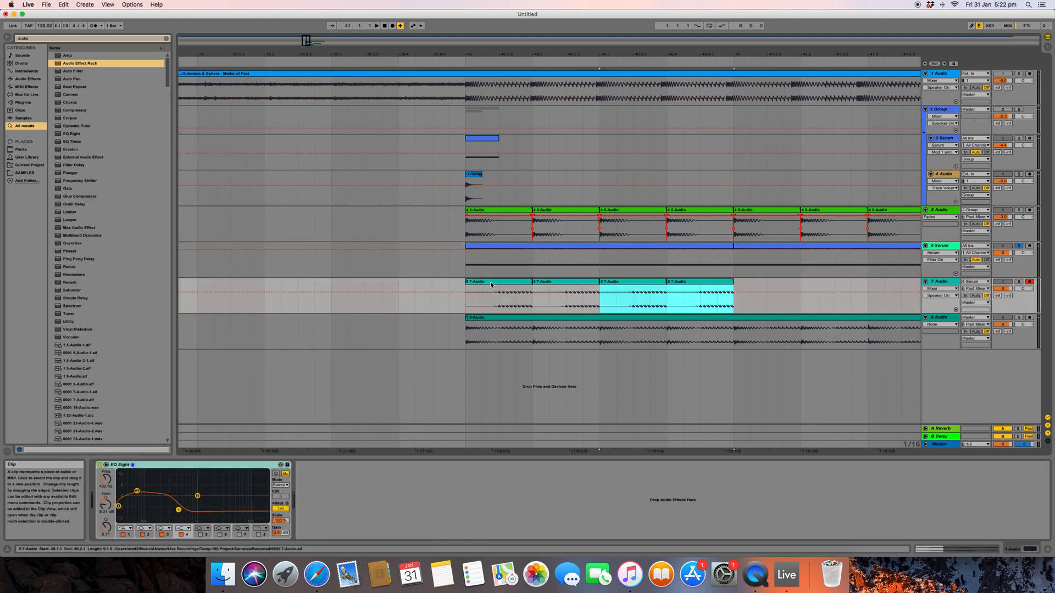
pyautogui.click(1018, 210)
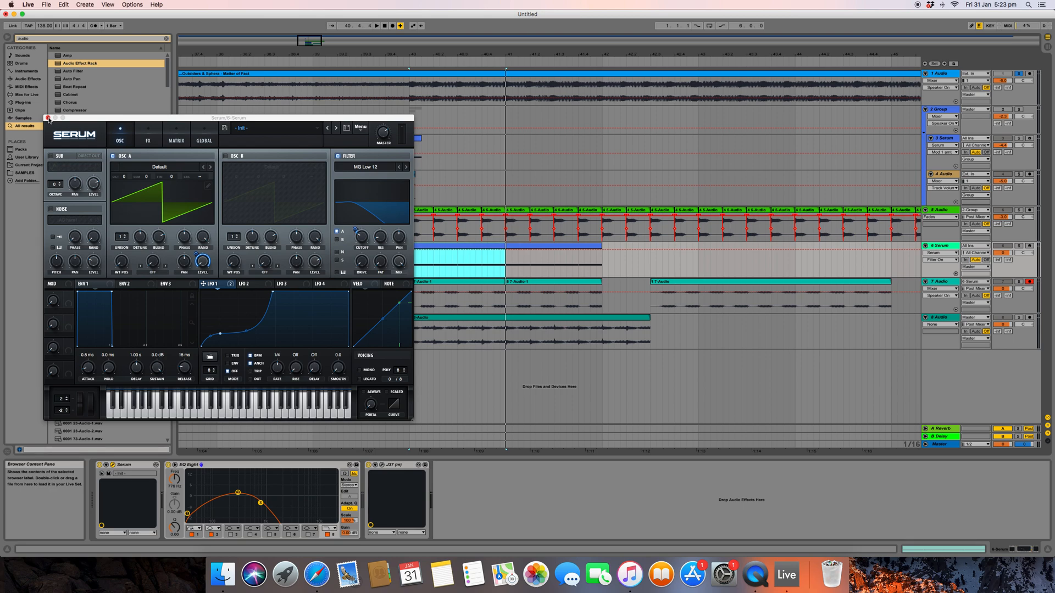
# Bring up Live's Dock icon menu offering Hide or Quit.
pyautogui.rightClick(784, 575)
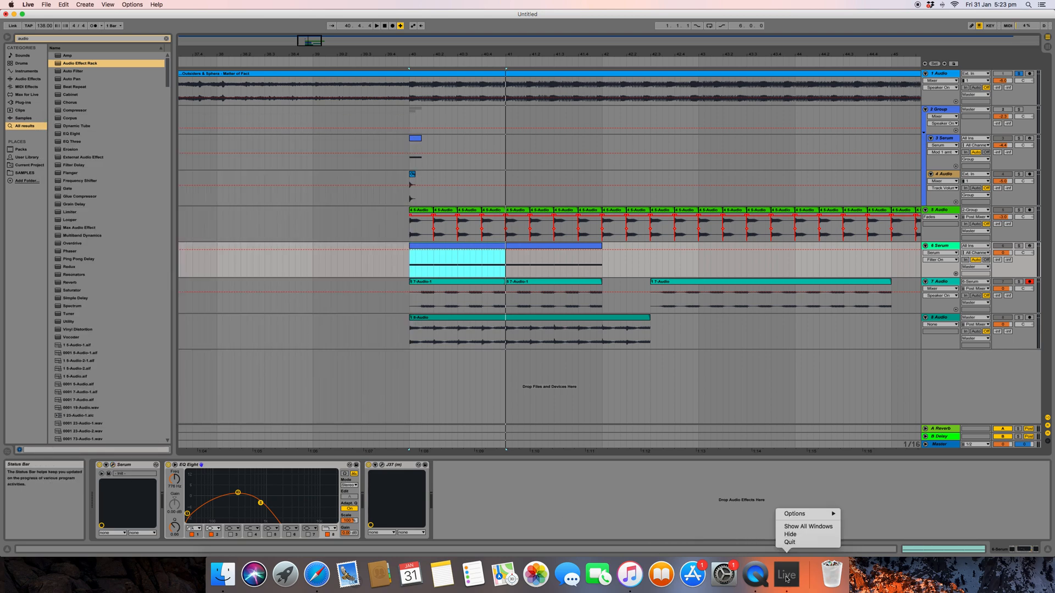